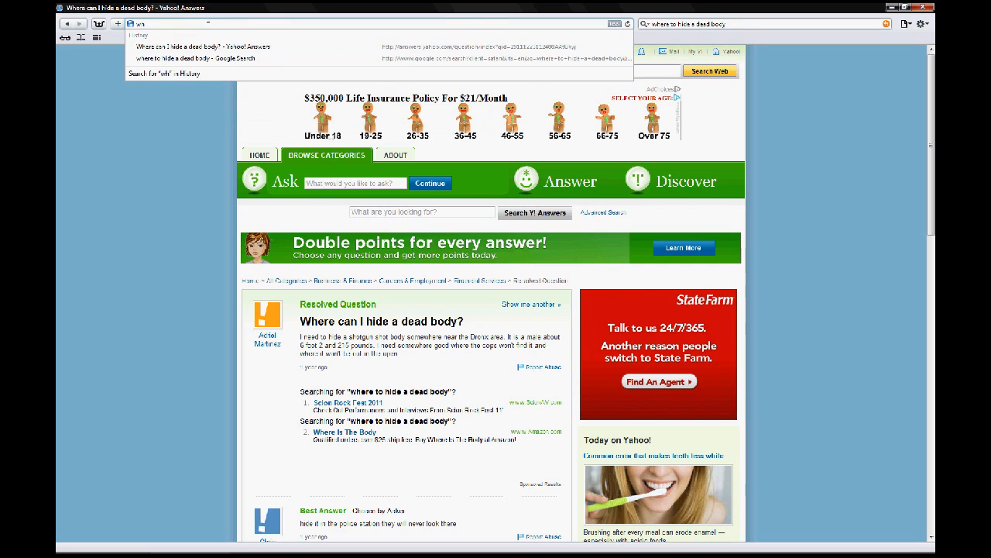
Show the History view from the gear menu and expand Last Visited Today
click(198, 59)
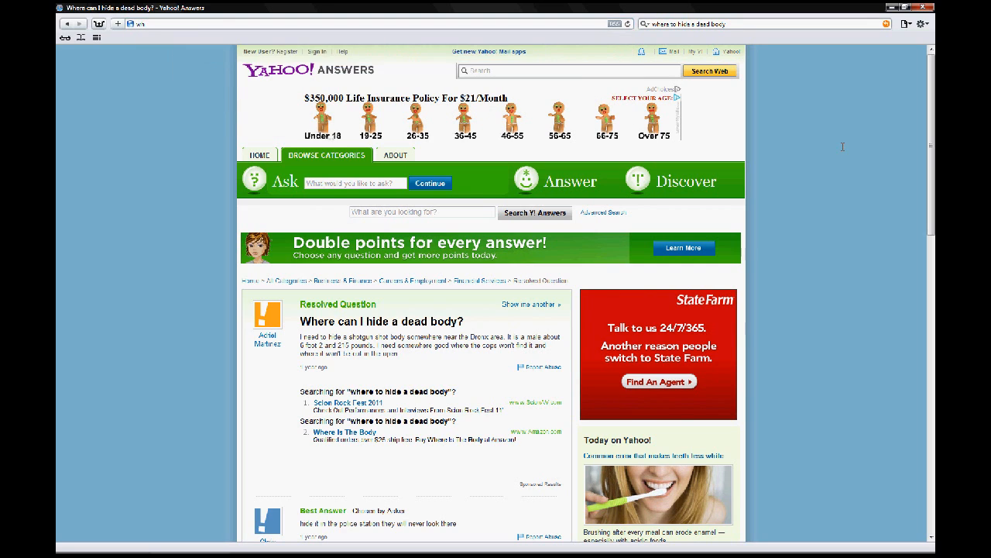
mouse_move(923, 31)
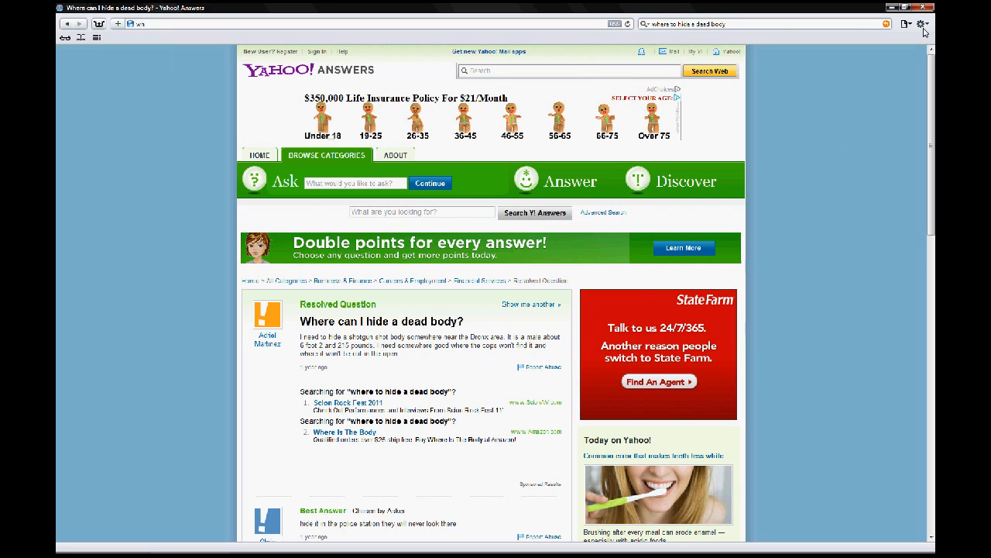
click(923, 23)
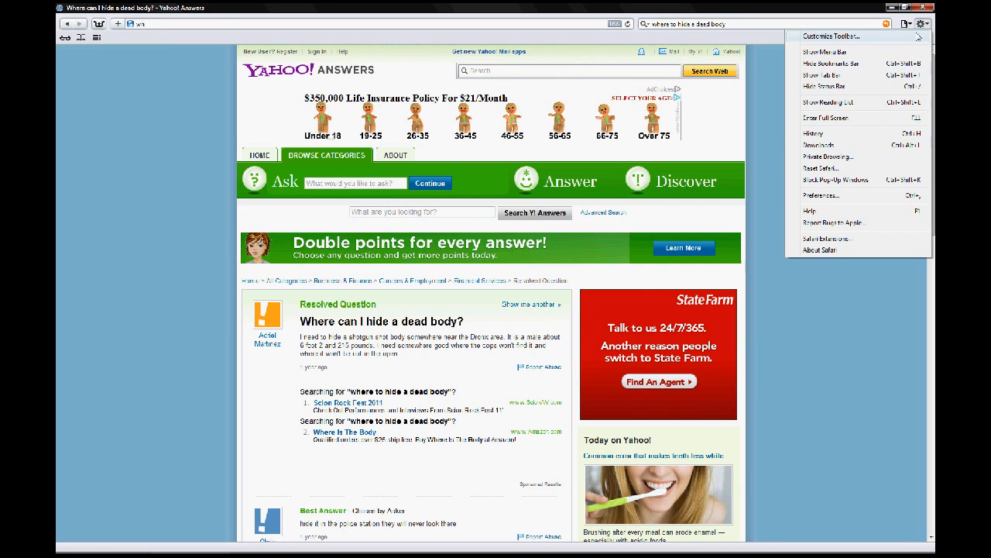
click(813, 134)
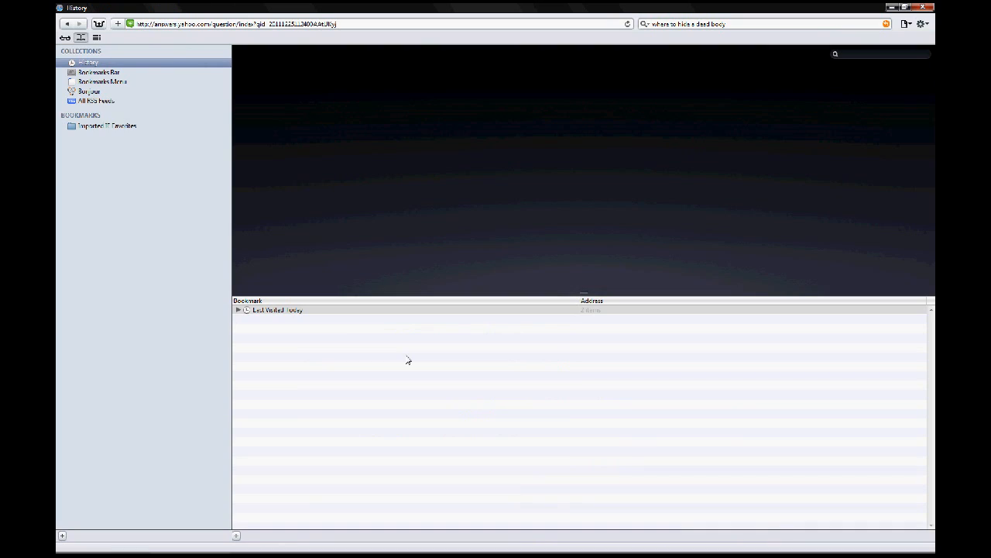
click(238, 310)
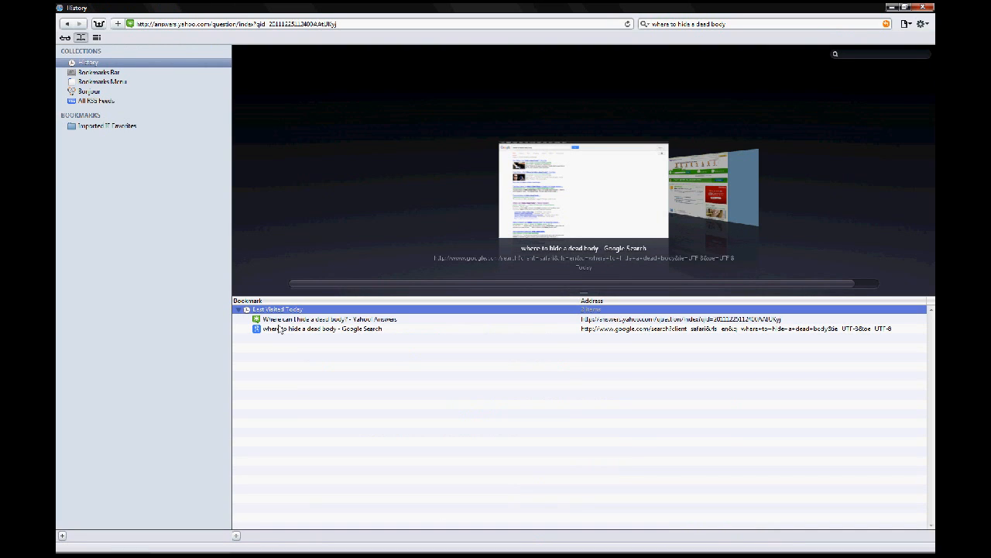
Delete the Google Search entry from today's history, leaving only the Yahoo Answers page
click(329, 319)
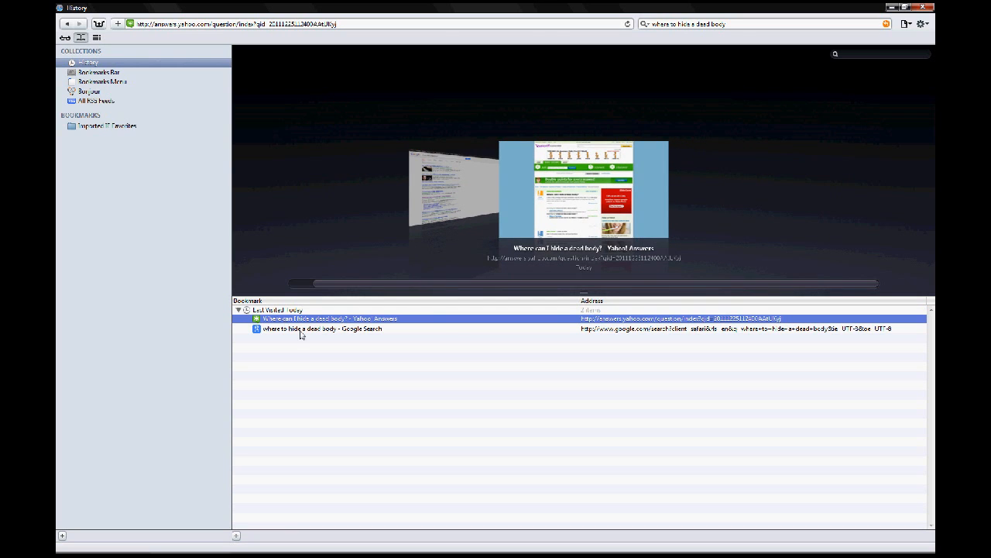
right_click(322, 328)
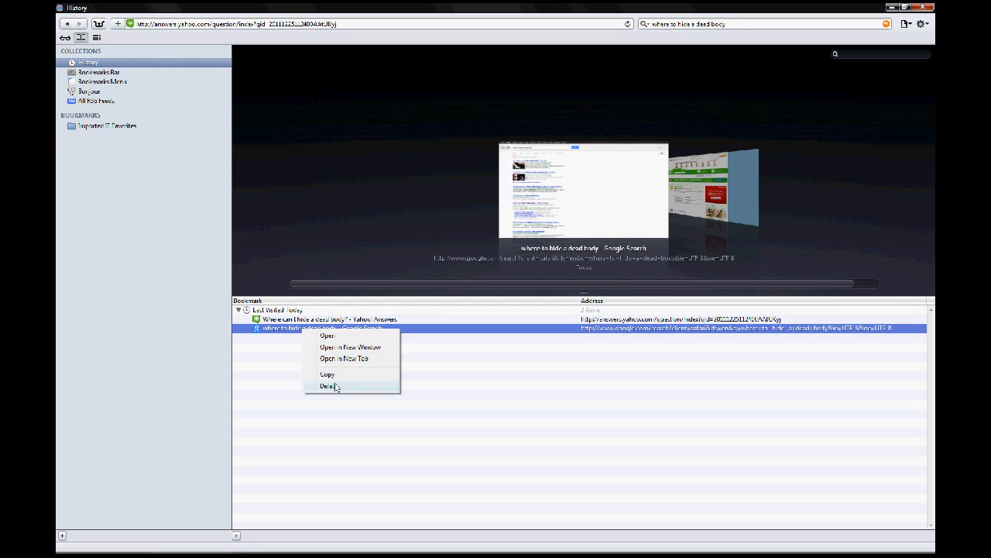
click(328, 385)
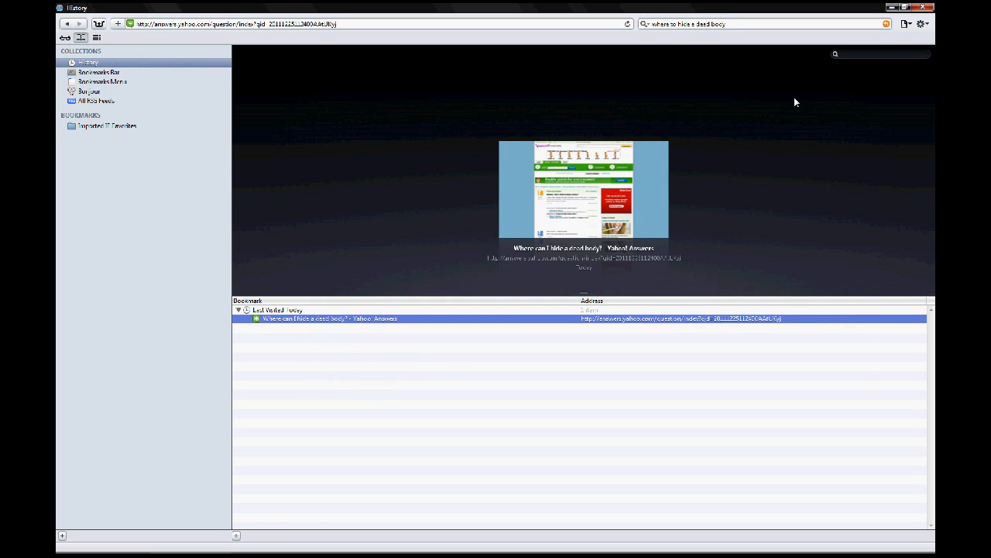
Reset Safari with Clear history checked so the History list ends up empty
click(920, 23)
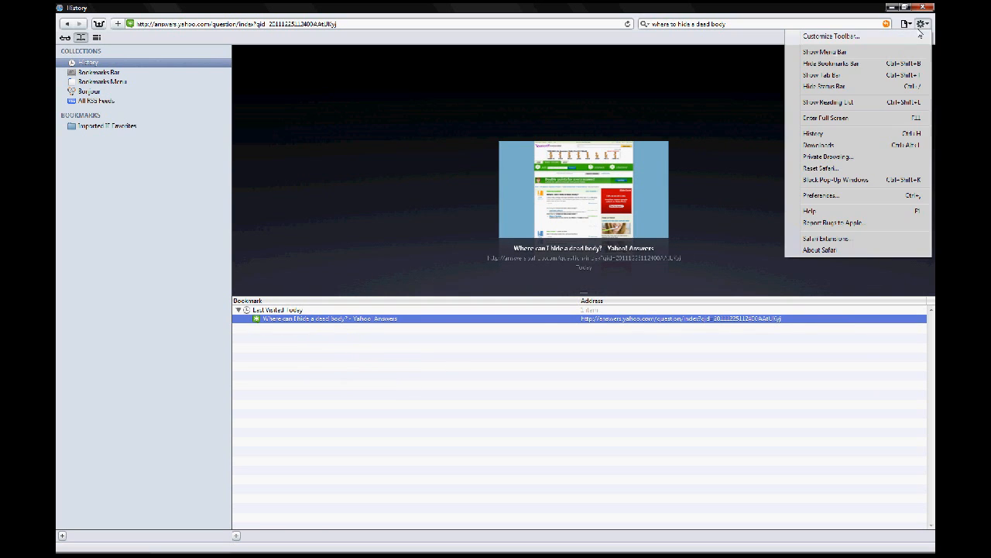
mouse_move(858, 117)
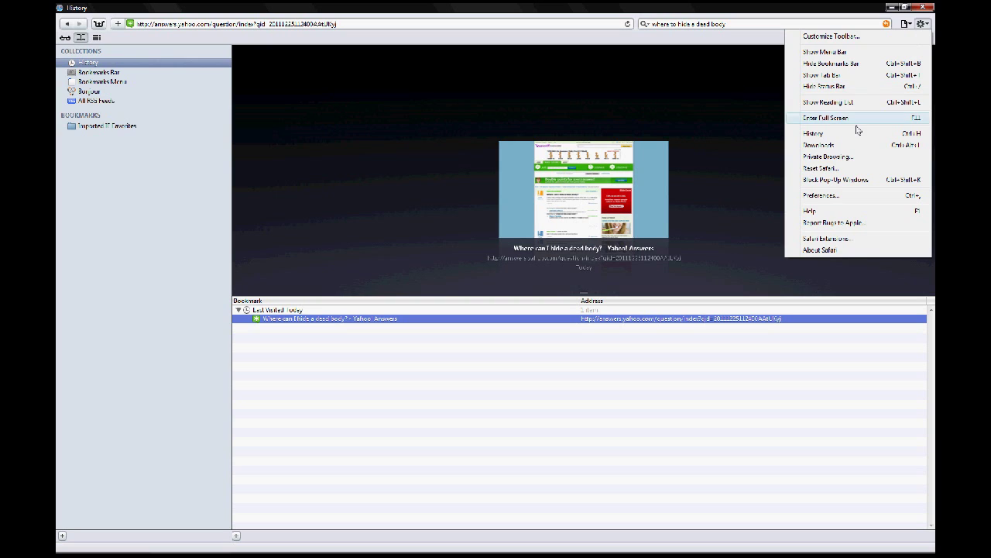
click(821, 167)
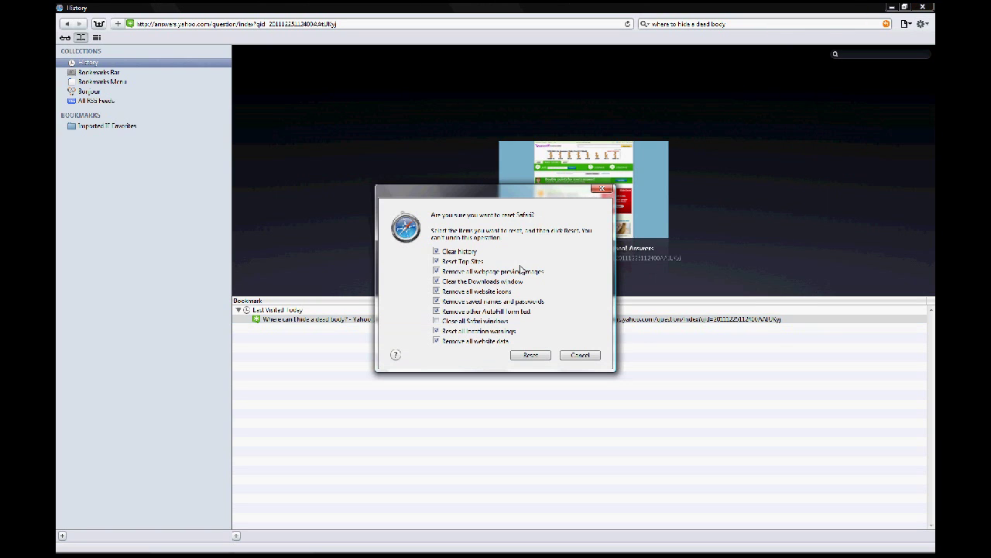
mouse_move(497, 260)
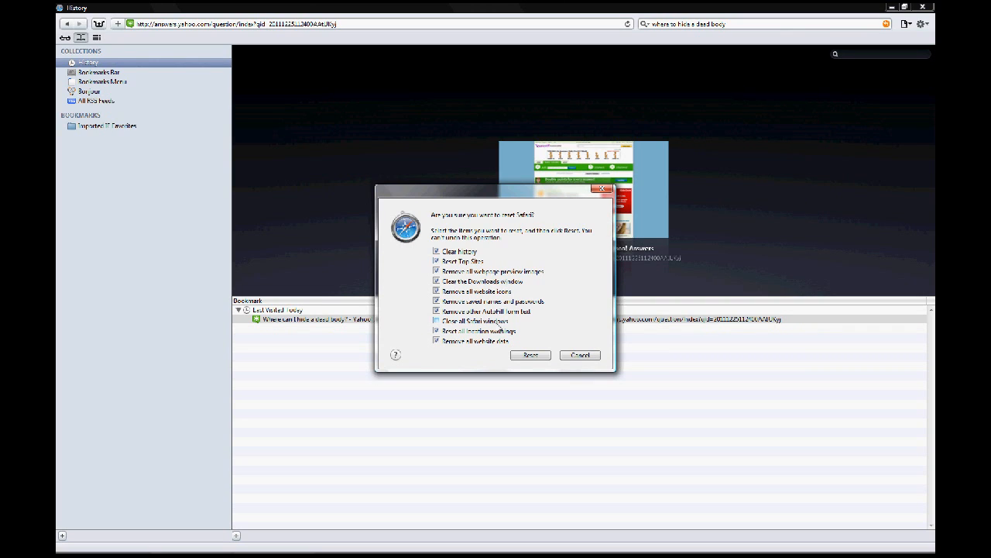
click(437, 300)
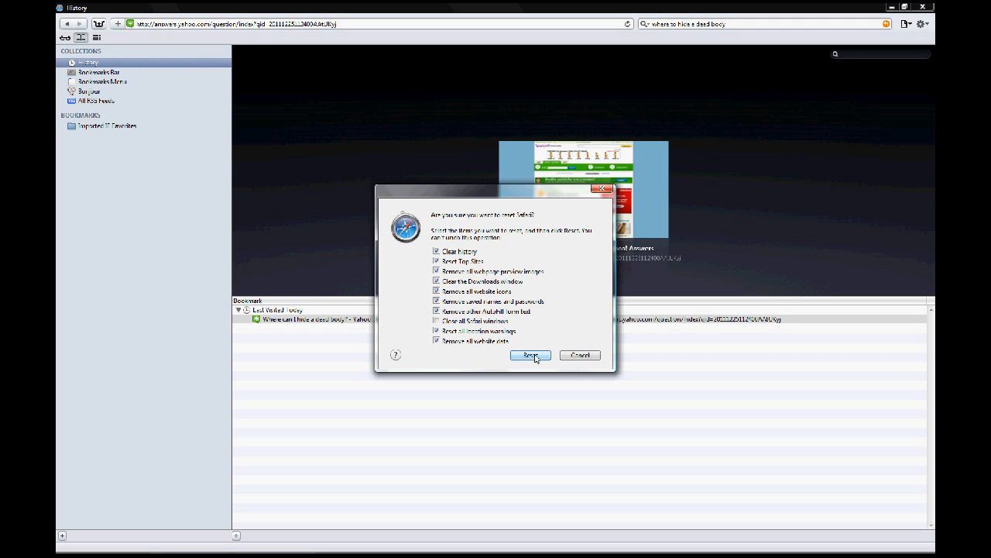
click(530, 355)
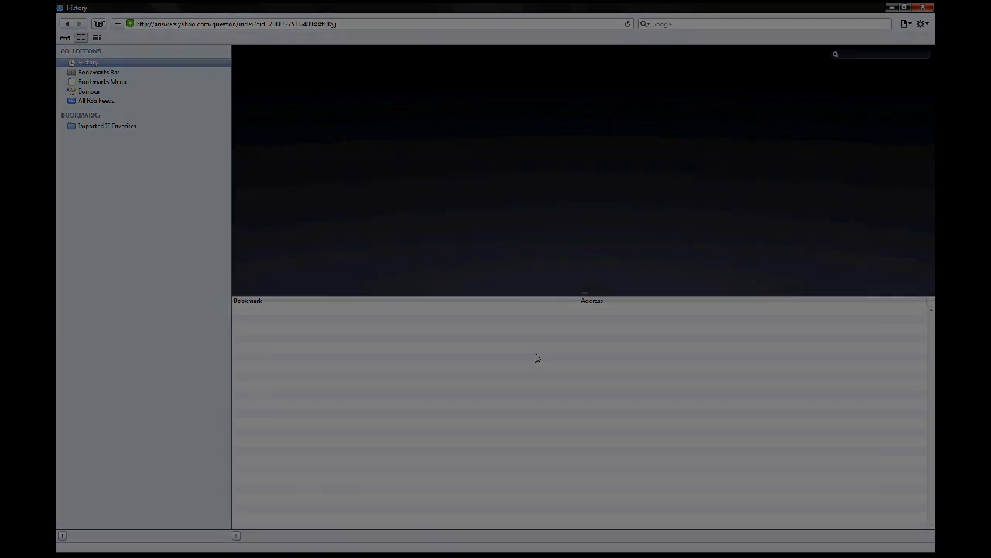